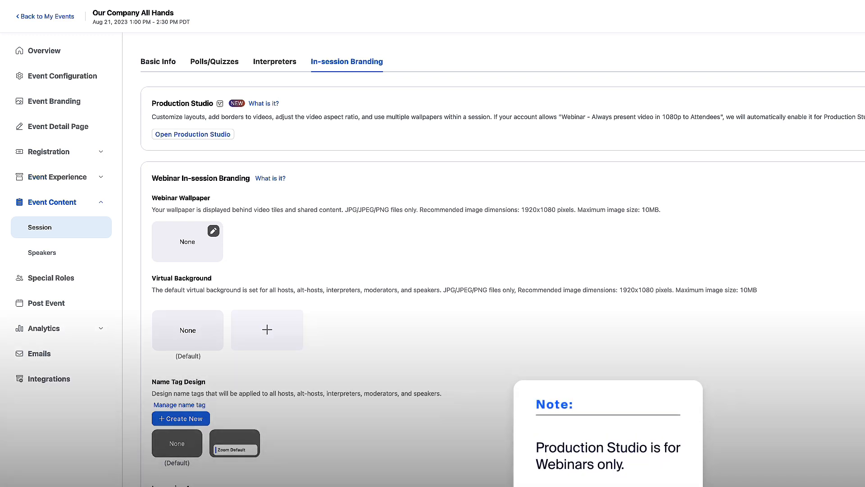
Step: Rearrange the Preview tiles so the panda fills Main Scene's large slot beside both bears
{"action": "left_click", "coordinate": [192, 134]}
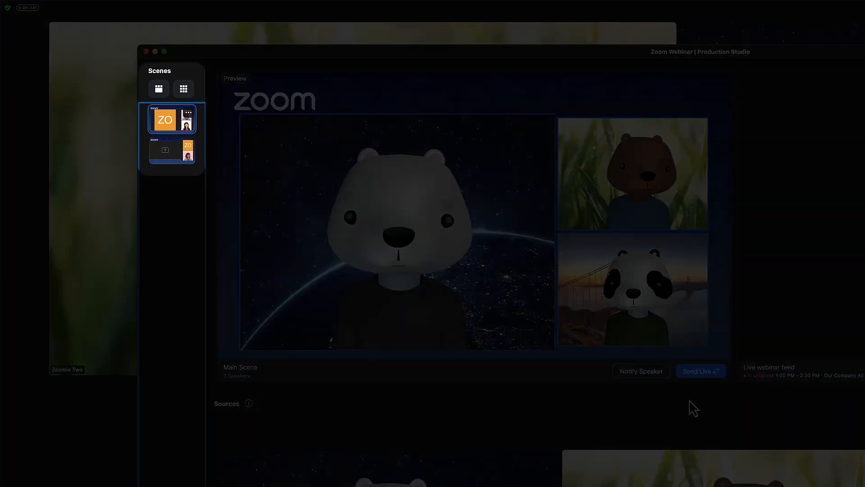
{"action": "scroll", "scroll_direction": "down", "scroll_amount": 3}
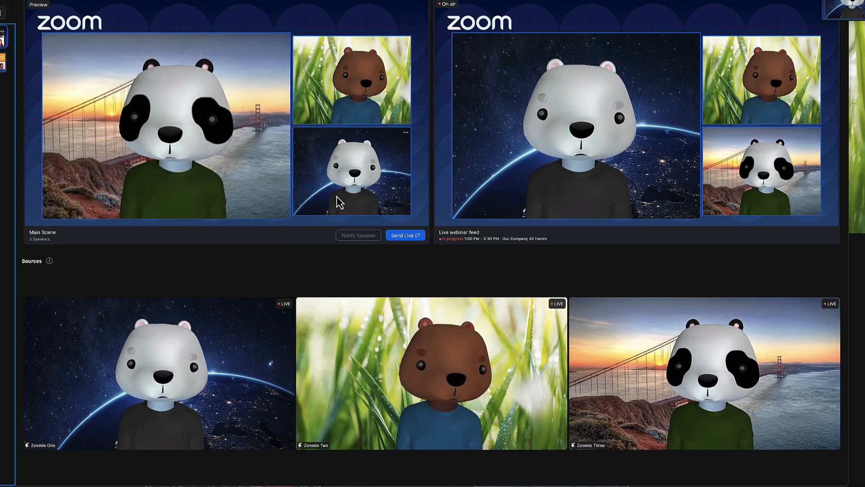
Step: Put the white bear in the main slot and remove the brown bear, leaving Add Speaker
{"action": "left_click", "coordinate": [405, 132]}
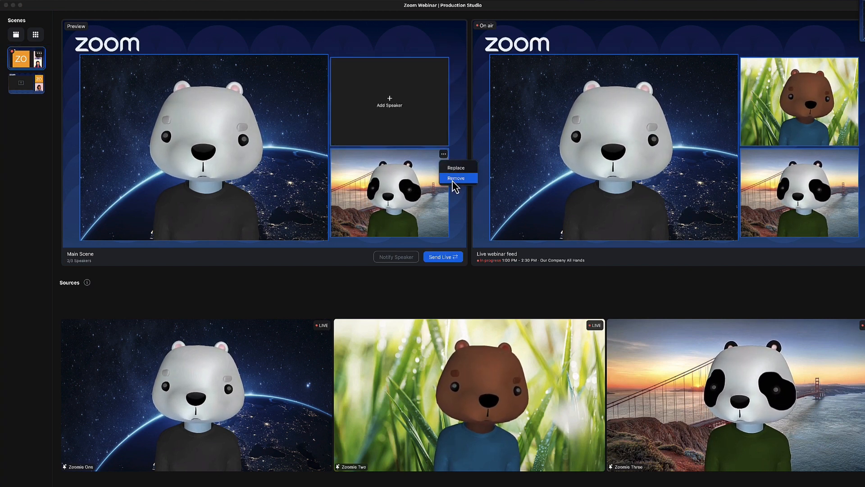